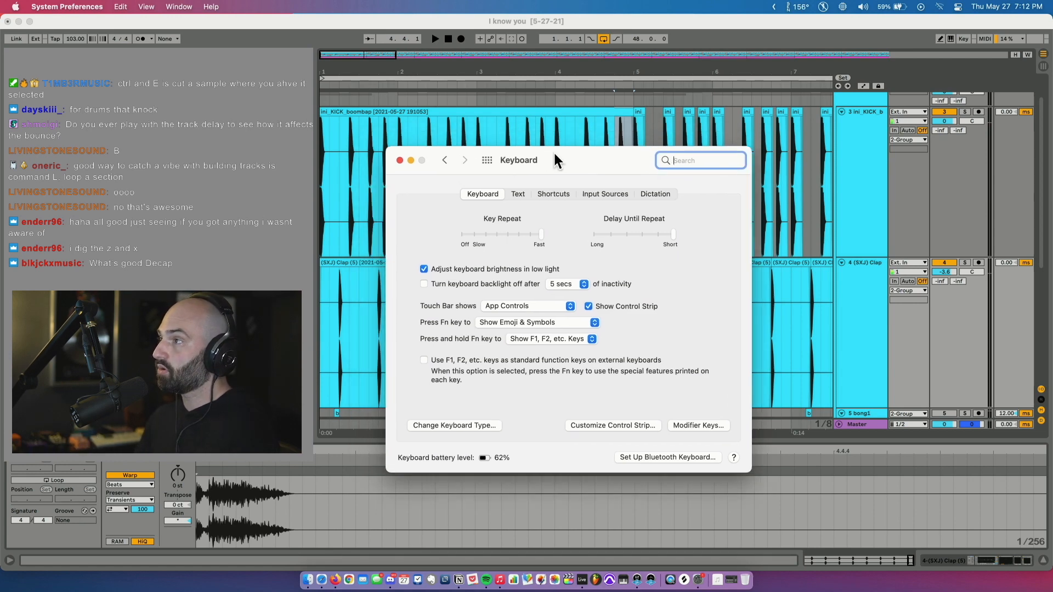
# Step: Show the App Shortcuts list in Keyboard preferences, listing Show Help menu and Freeze Track
pyautogui.click(553, 194)
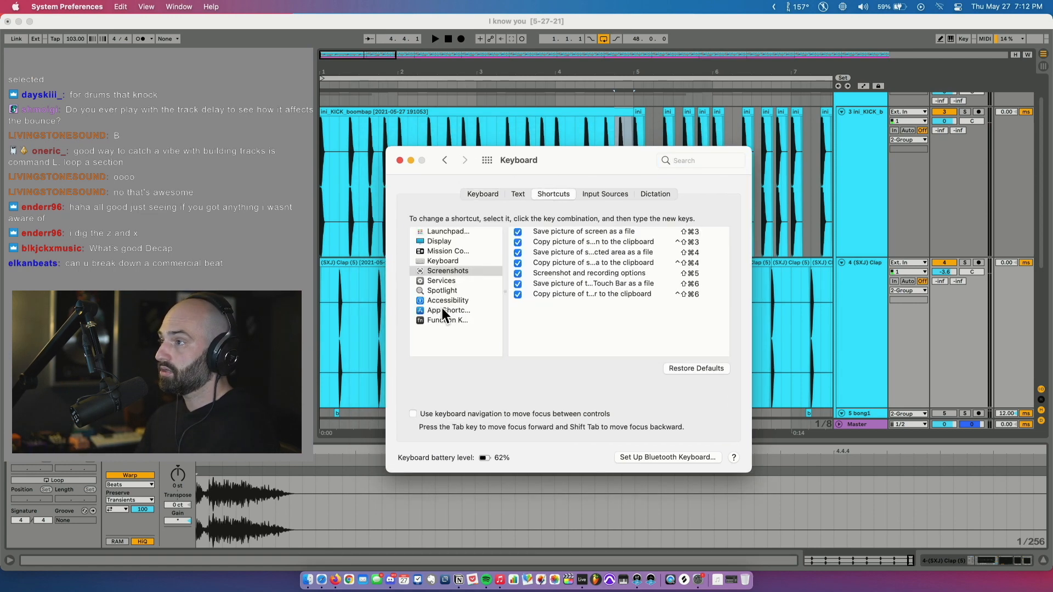
pyautogui.click(447, 311)
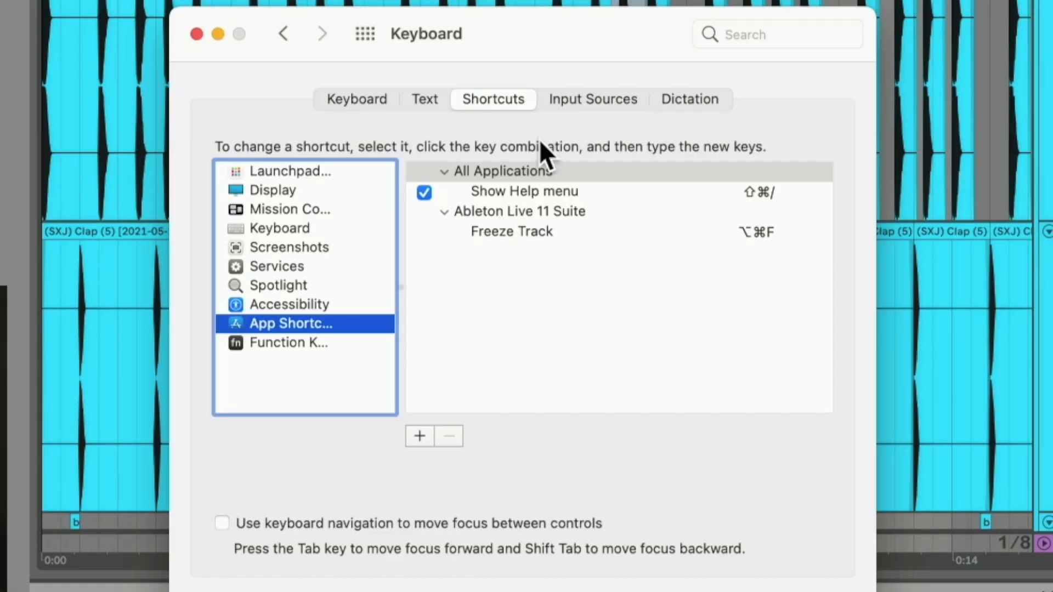
pyautogui.moveTo(438, 456)
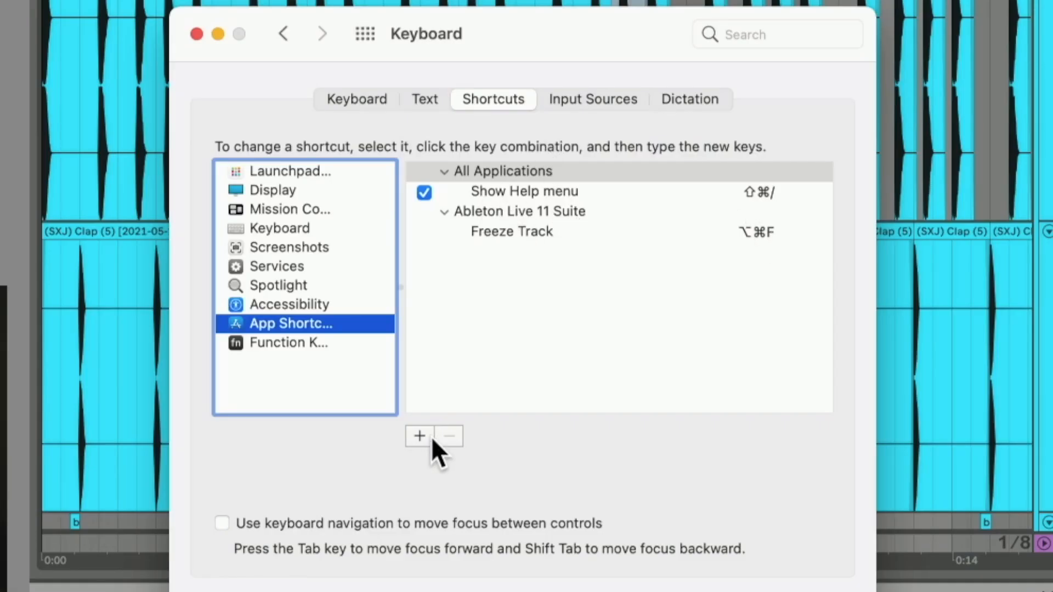
# Step: Start a new app shortcut, cancelling once, with Ableton Live 11 Suite as the target application
pyautogui.click(418, 436)
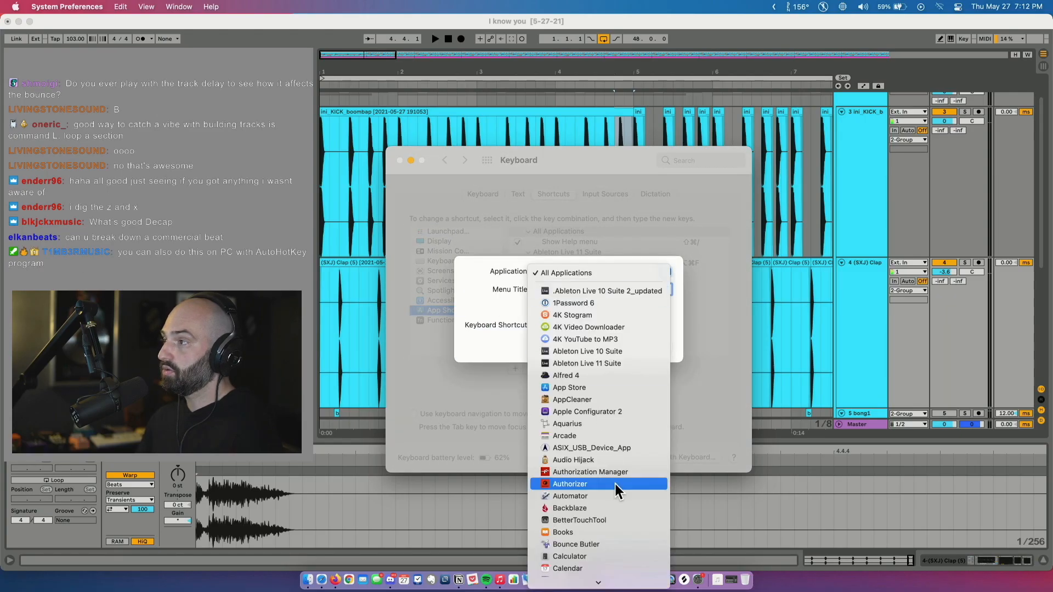
pyautogui.moveTo(586, 363)
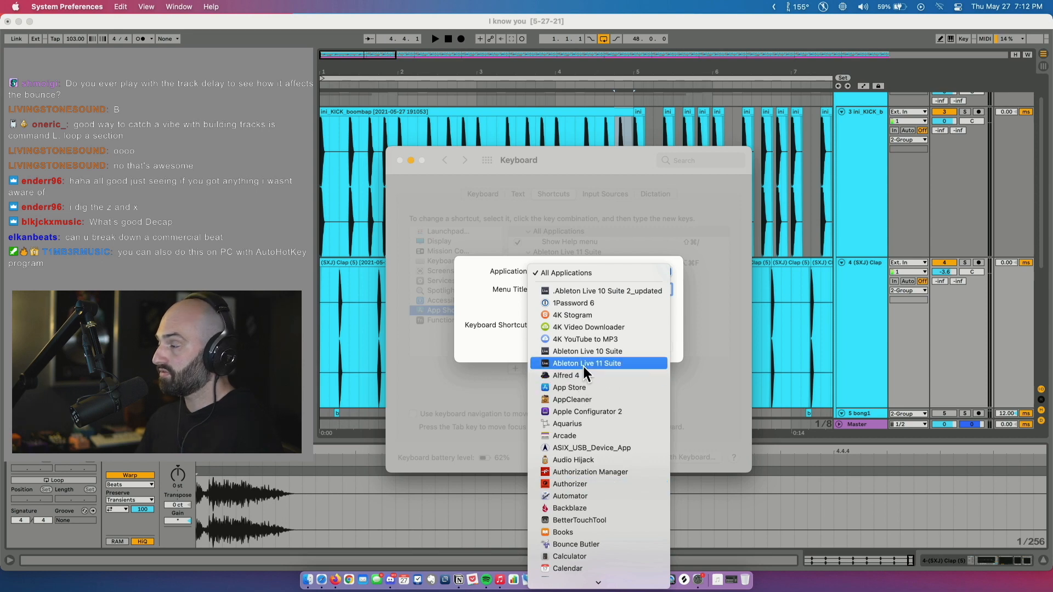
pyautogui.click(565, 272)
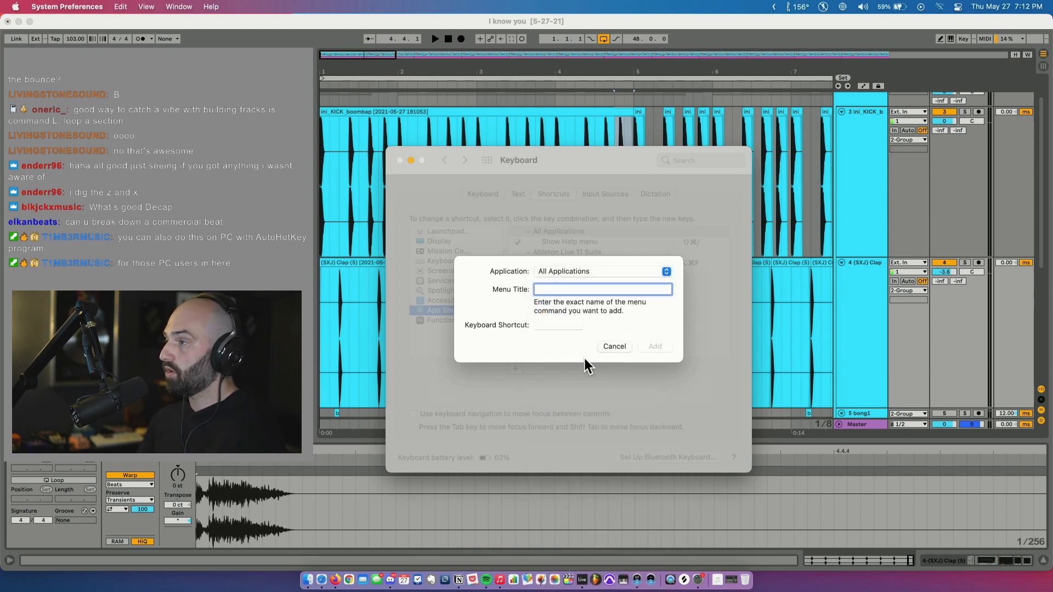
pyautogui.click(612, 346)
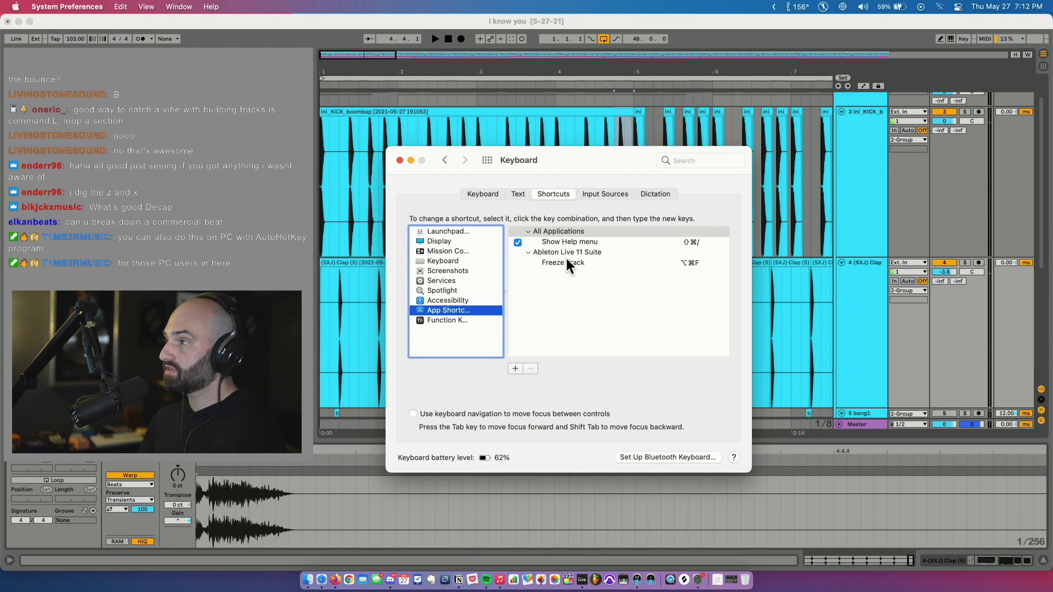
pyautogui.click(515, 368)
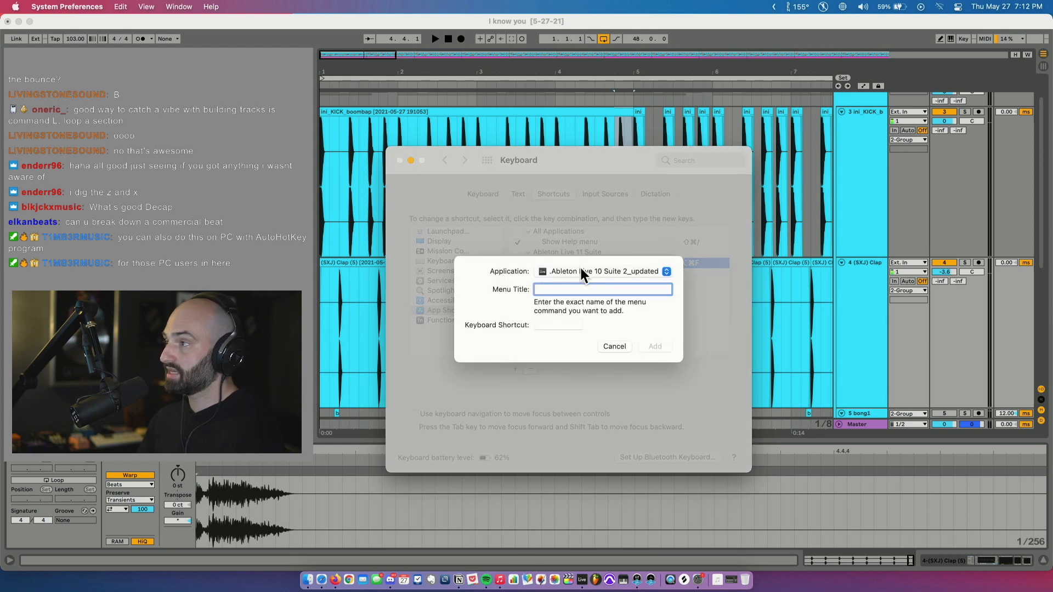
pyautogui.click(665, 271)
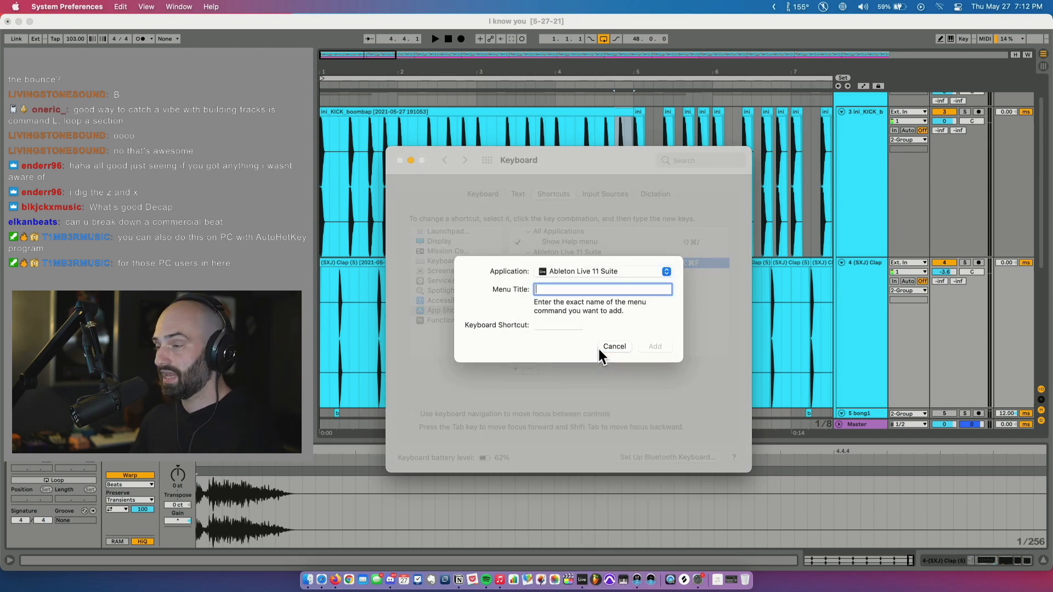
# Step: Add a Freeze Track menu shortcut bound to Option-Command-F for Ableton Live 11 Suite
pyautogui.write('Freeze Track')
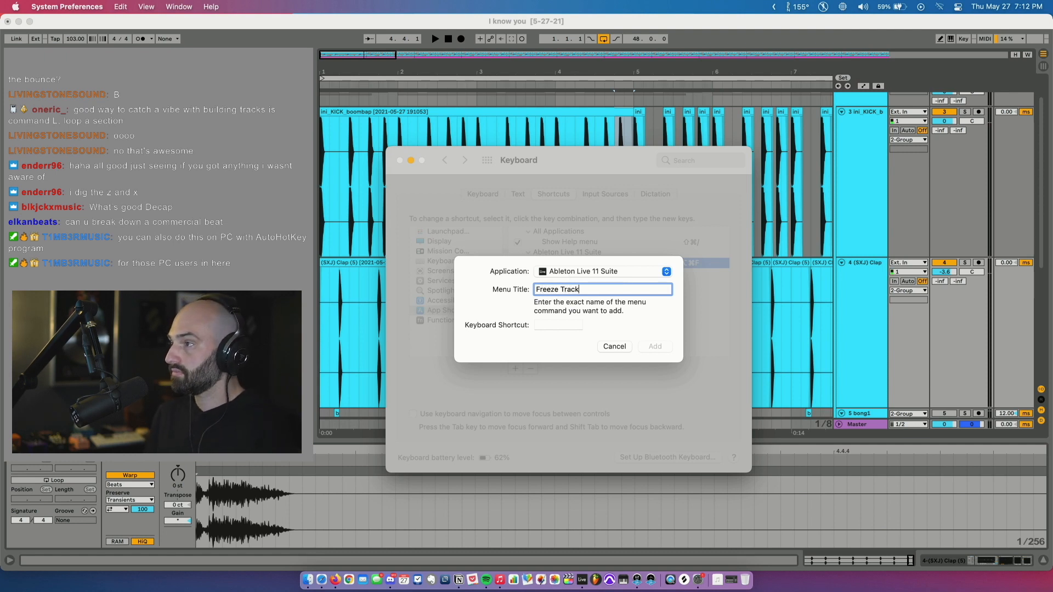
pyautogui.click(557, 324)
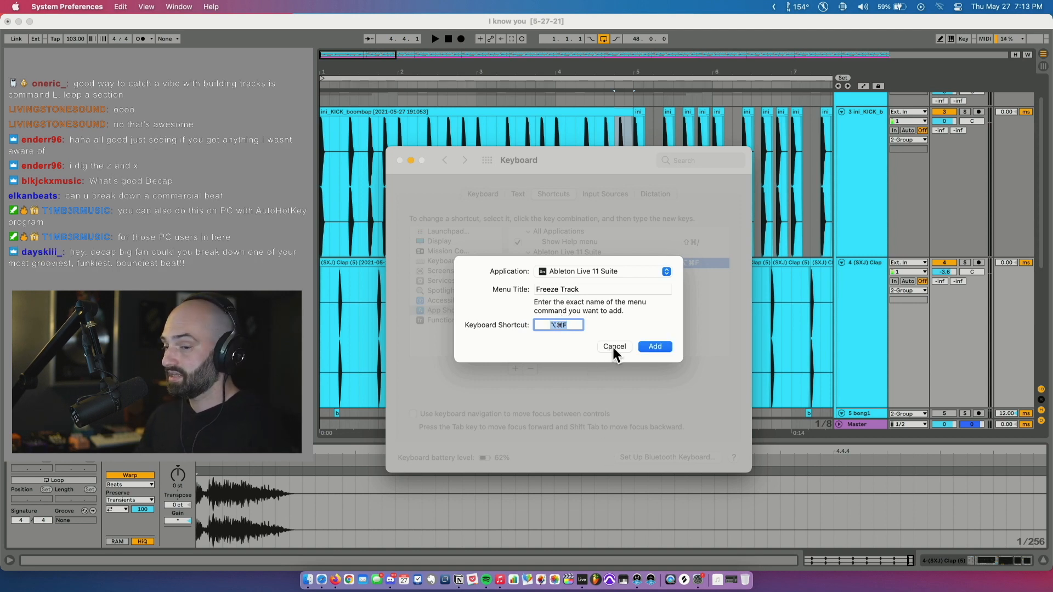
pyautogui.click(654, 347)
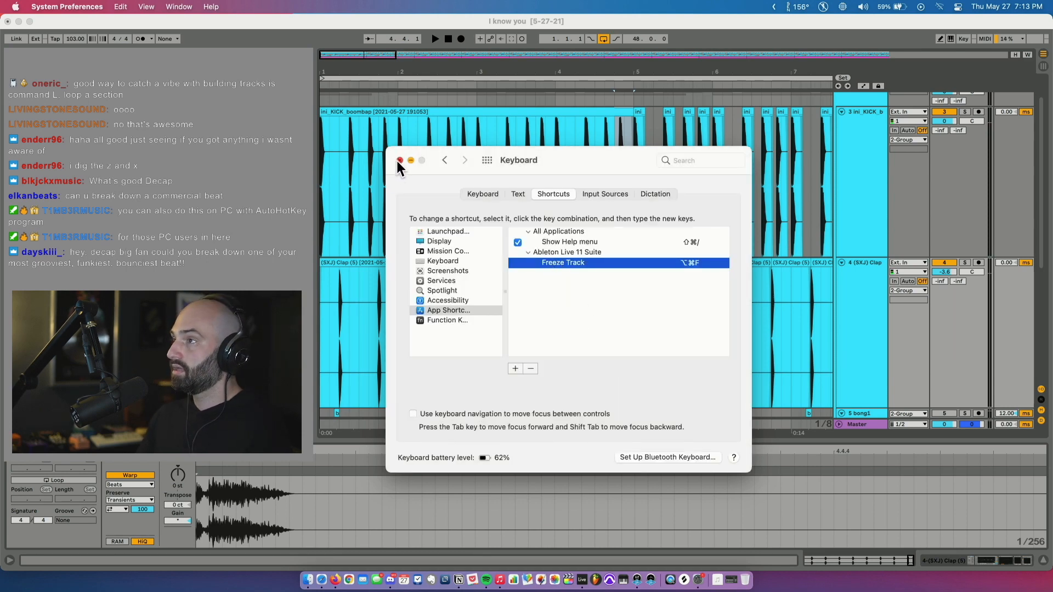
# Step: Close Keyboard preferences and select the kick track back in Ableton Live
pyautogui.click(399, 160)
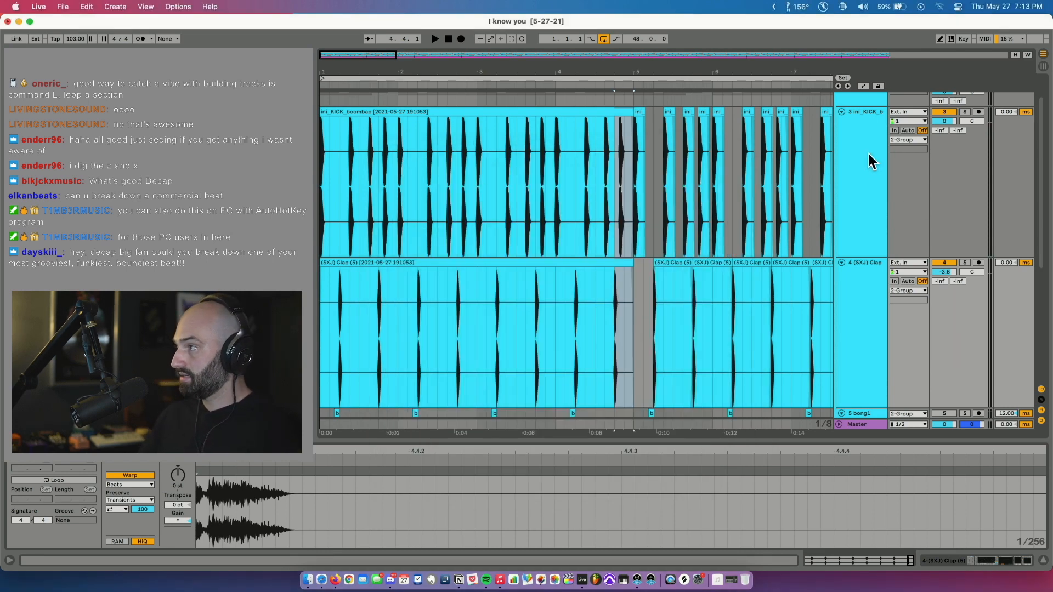
pyautogui.click(864, 168)
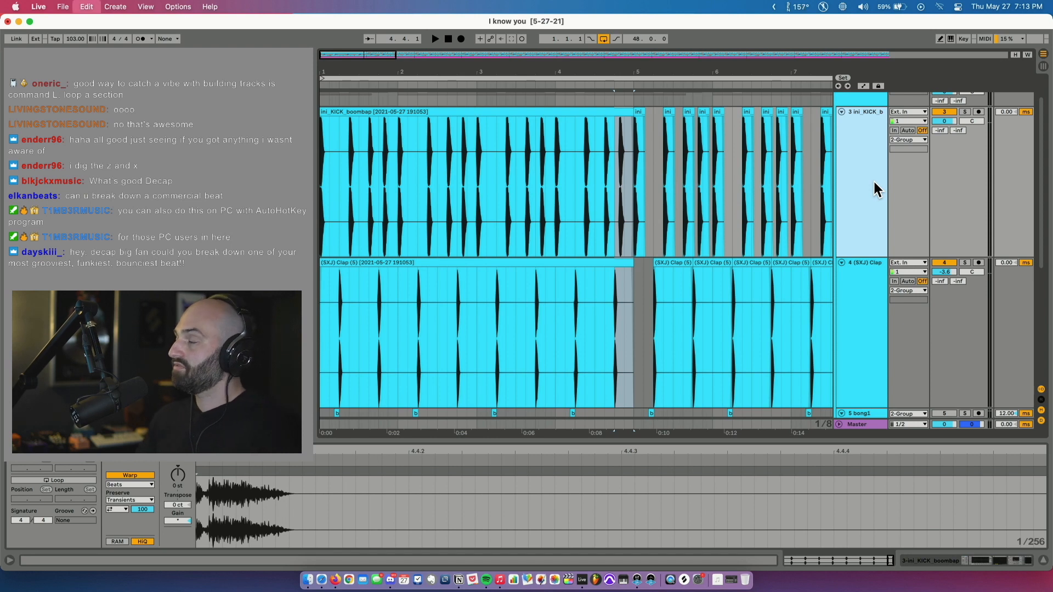